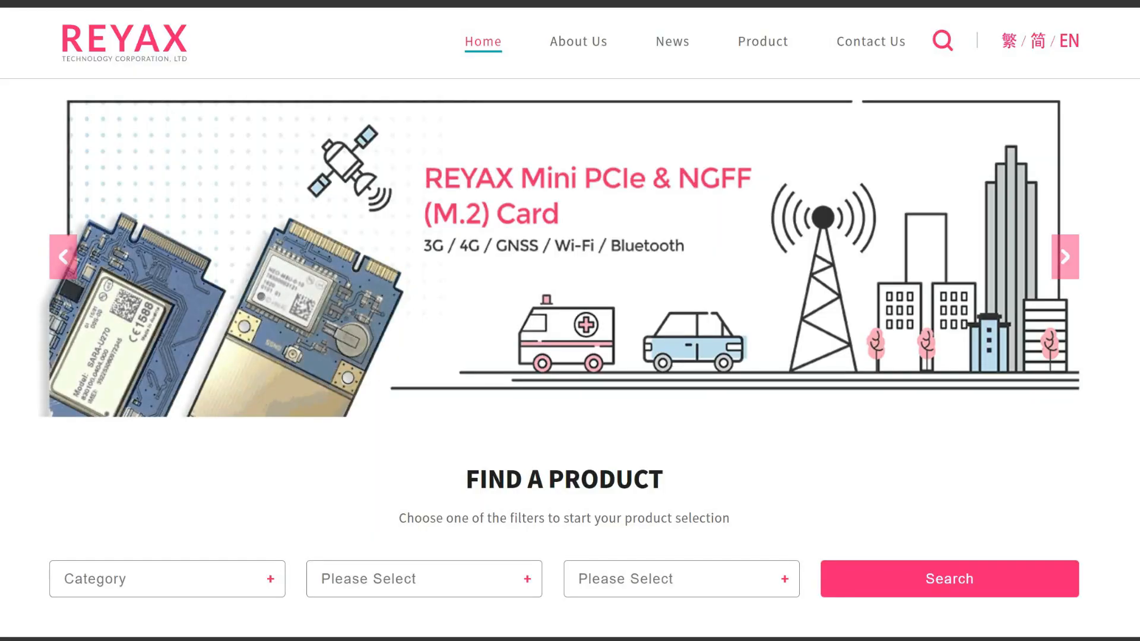
Step: Scroll the REYAX home page past Find a Product to the Cloud-through-Solutions category grid
left_click(1065, 257)
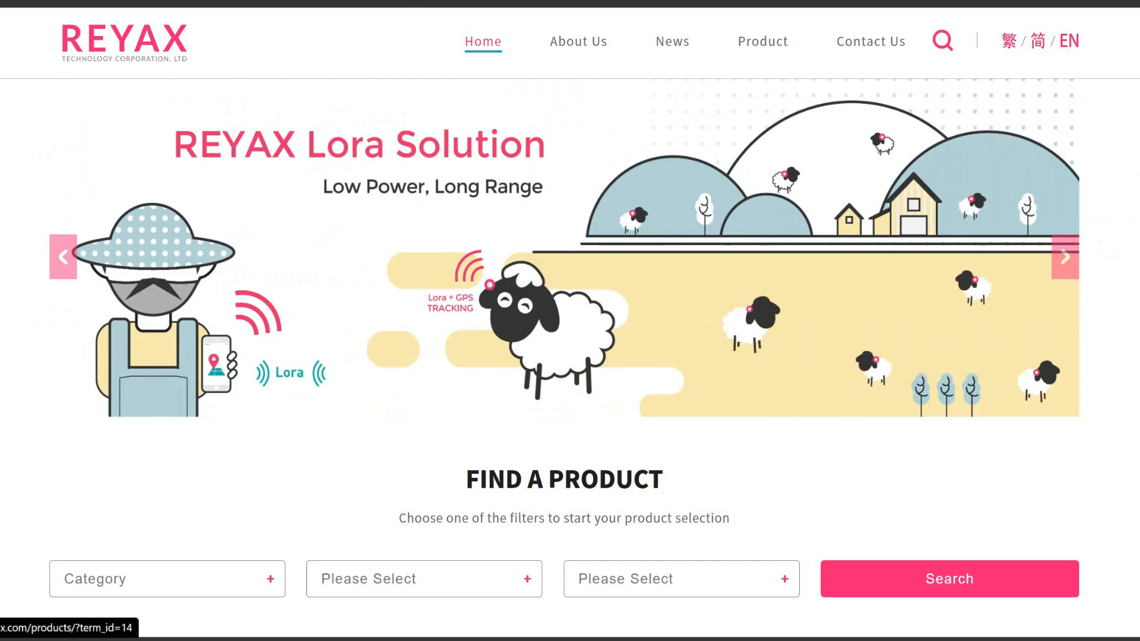
scroll("down", 3)
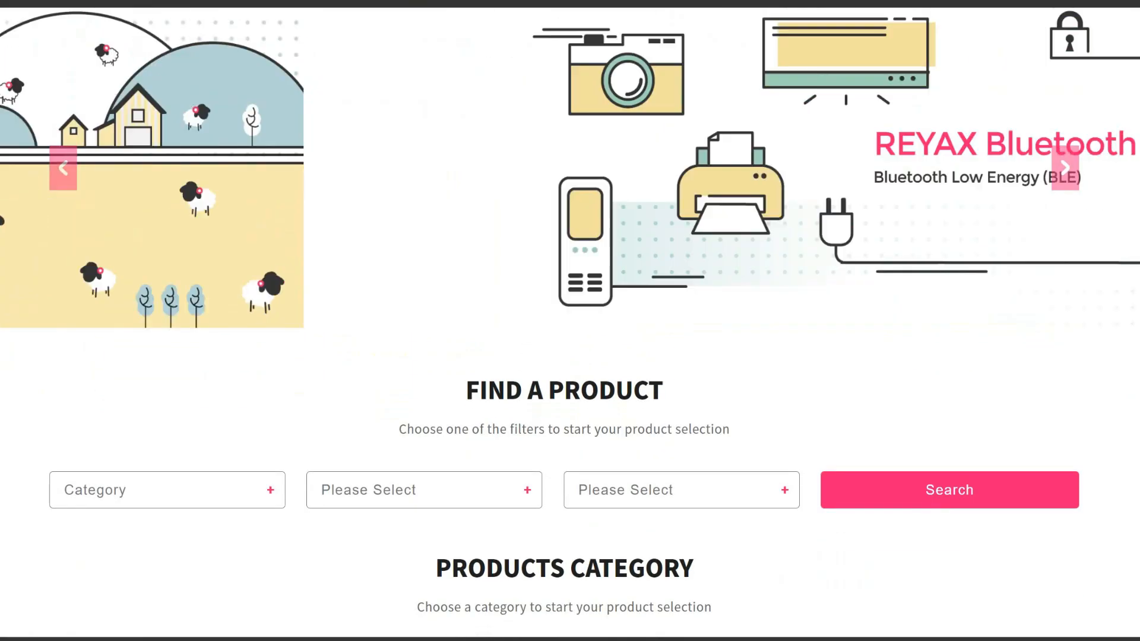
left_click(1065, 168)
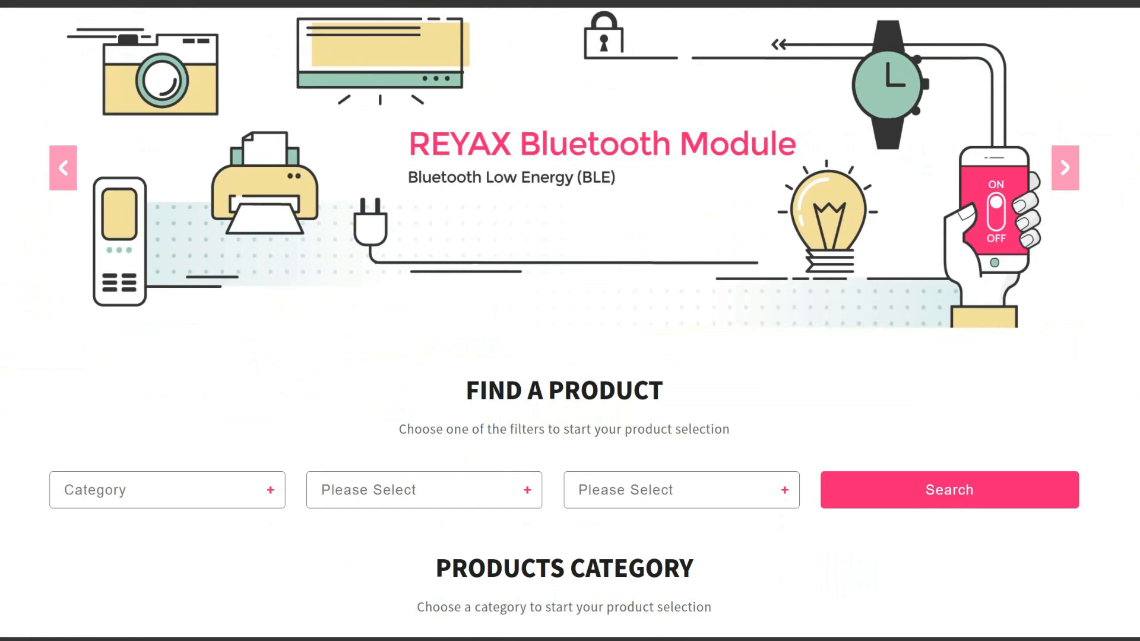
scroll("down", 3)
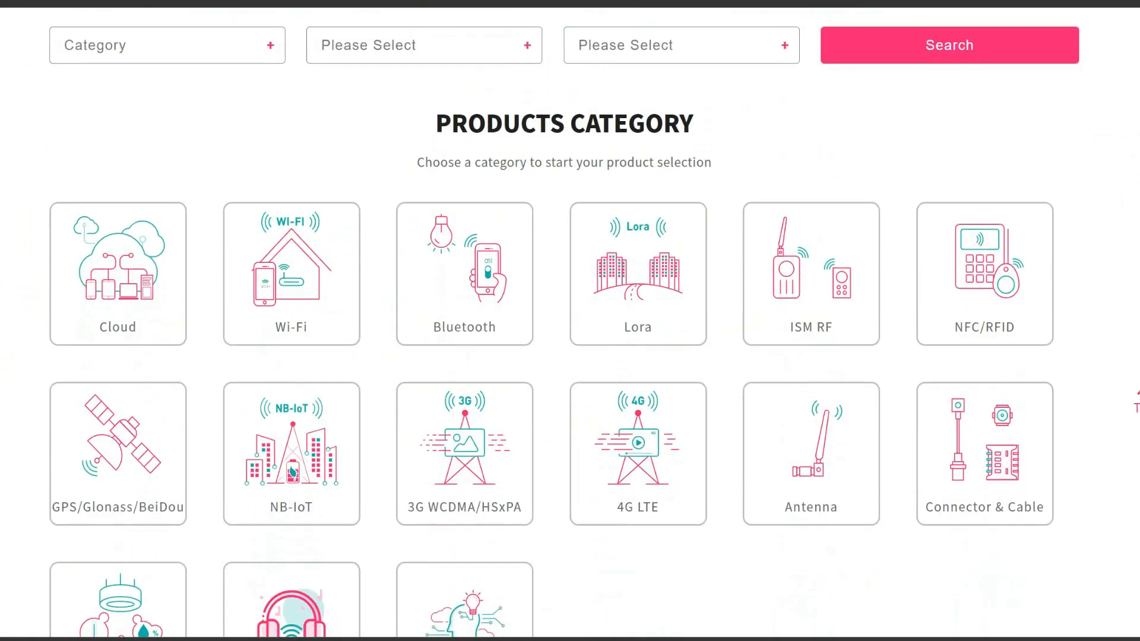
mouse_move(465, 275)
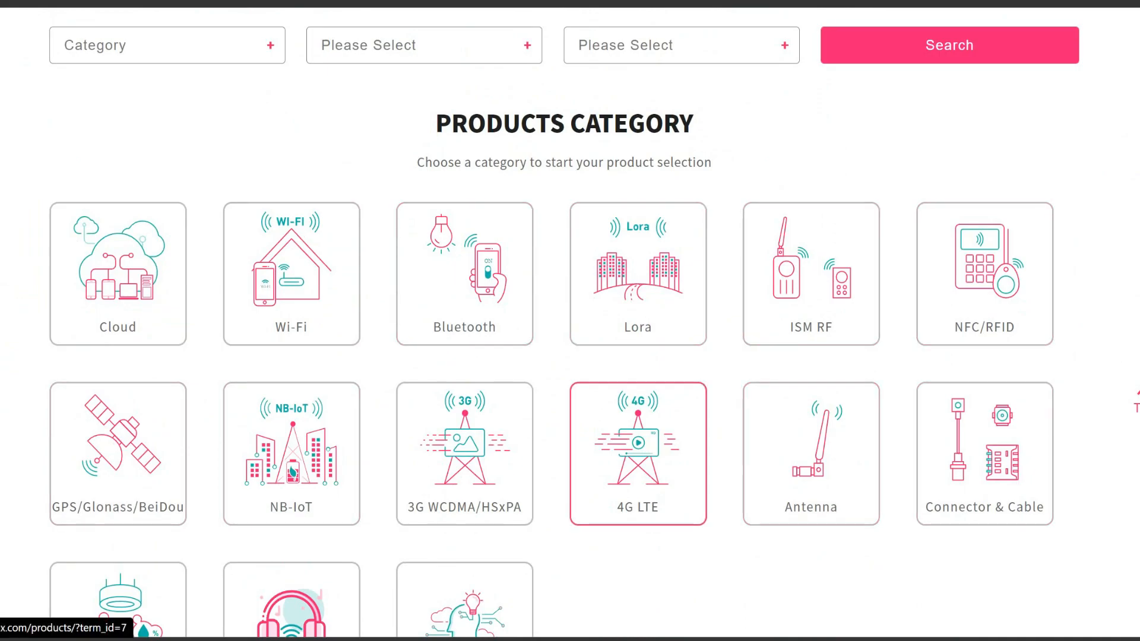
scroll("down", 3)
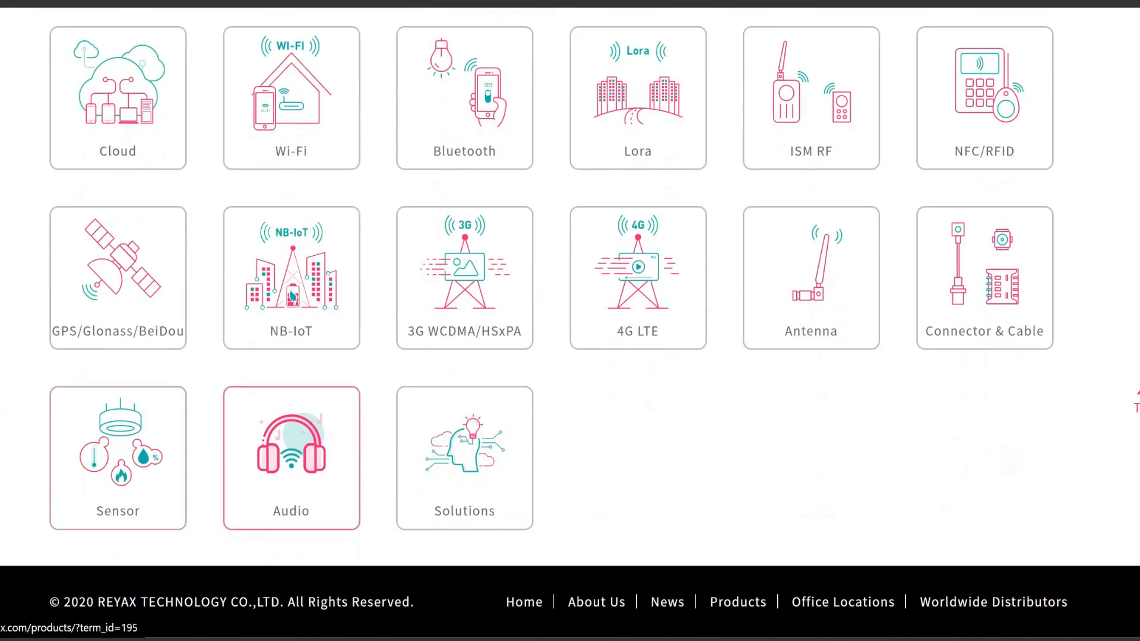
scroll("up", 3)
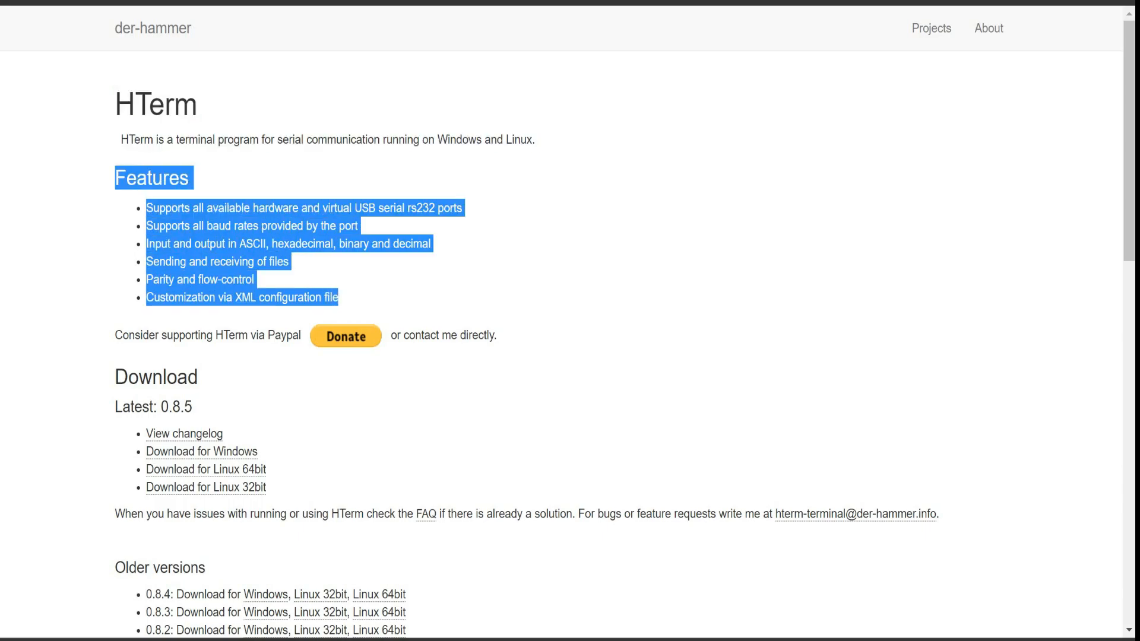
mouse_move(201, 451)
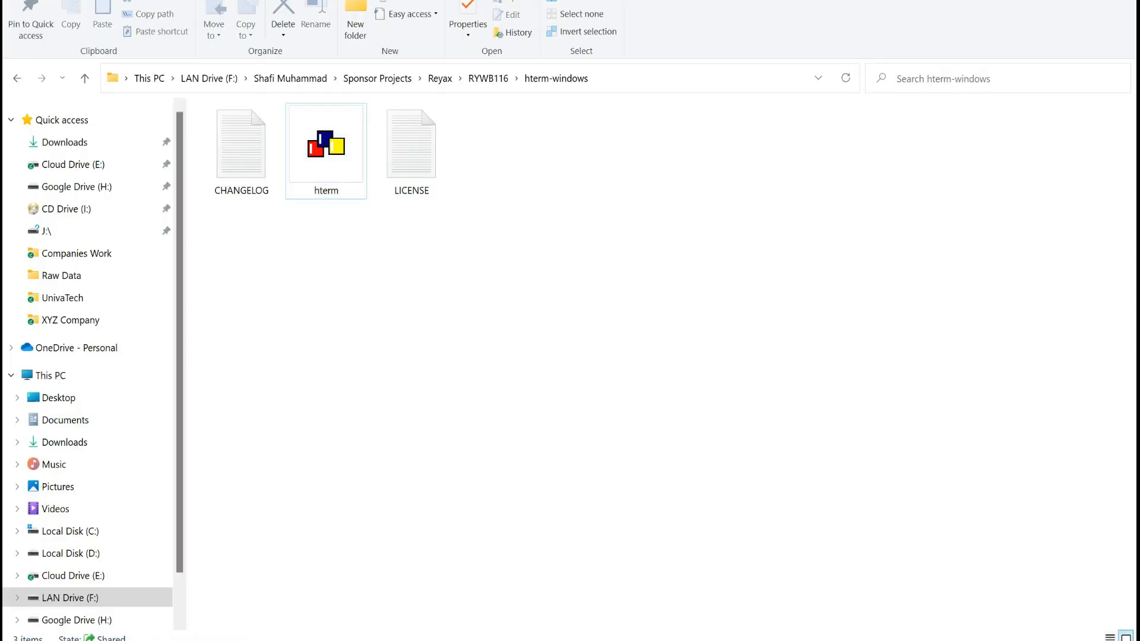
Step: Launch hterm.exe from the hterm-windows folder
left_click(326, 145)
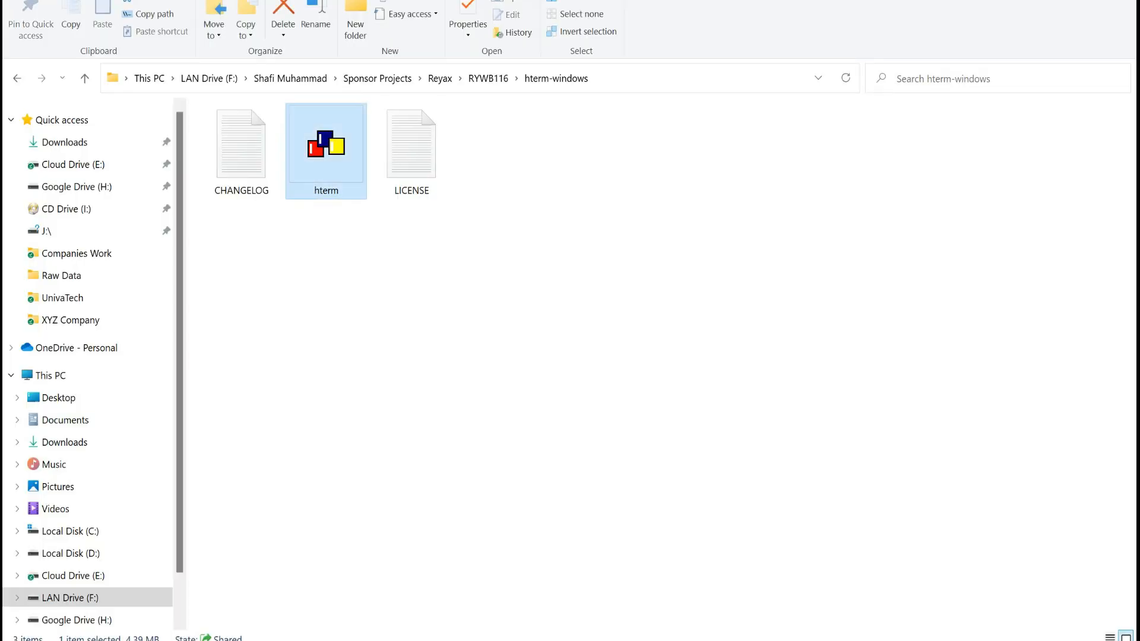
double_click(326, 146)
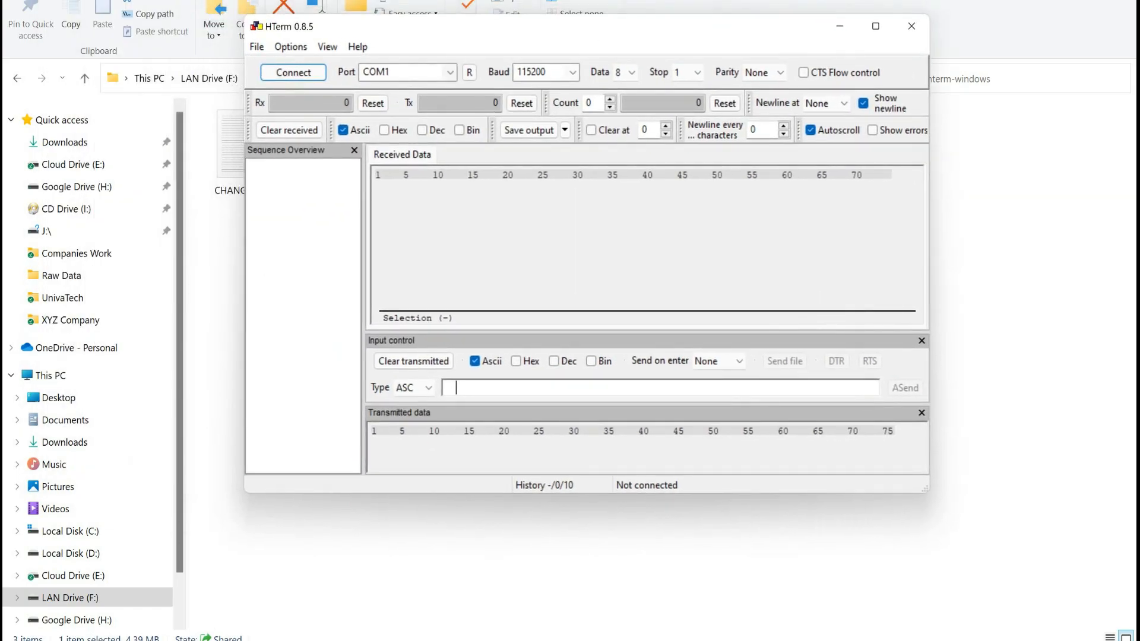
left_click(450, 71)
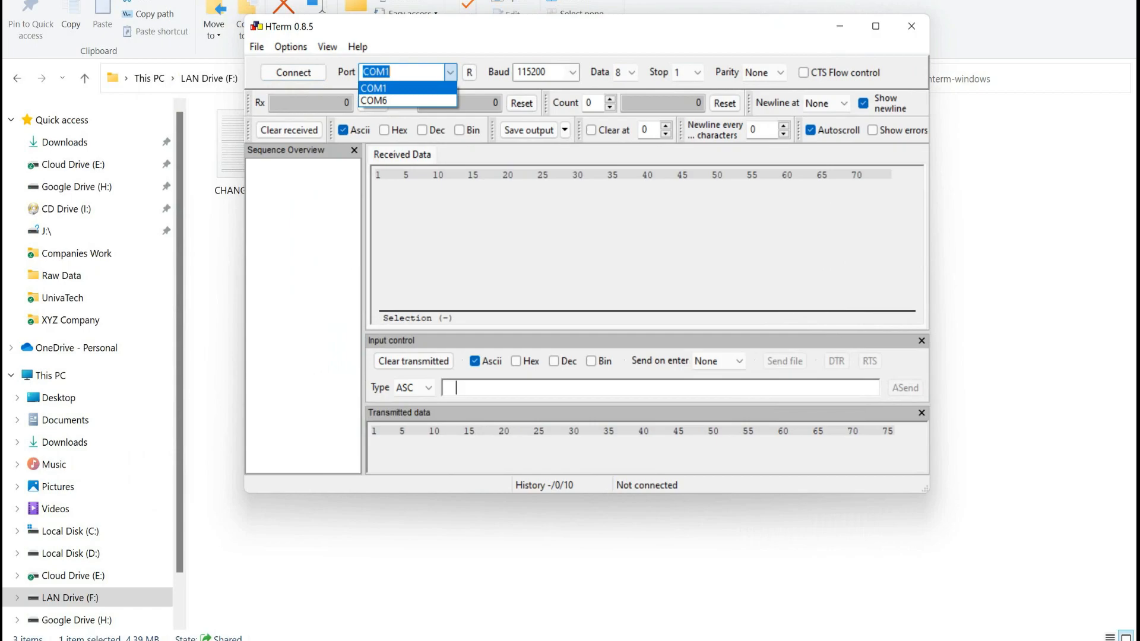
left_click(574, 71)
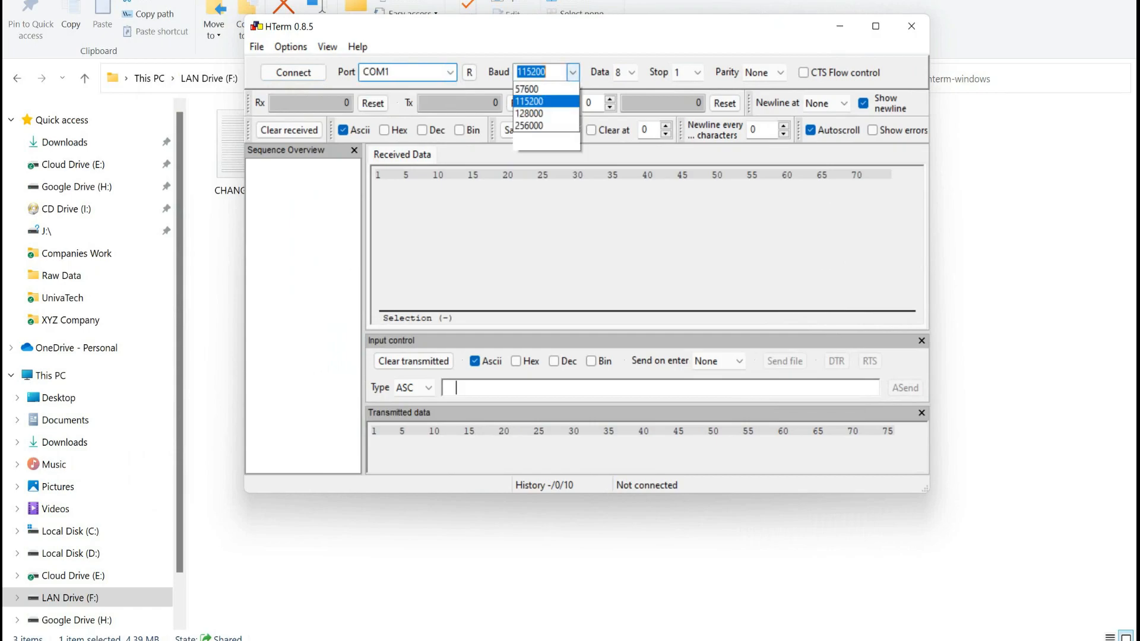
left_click(542, 100)
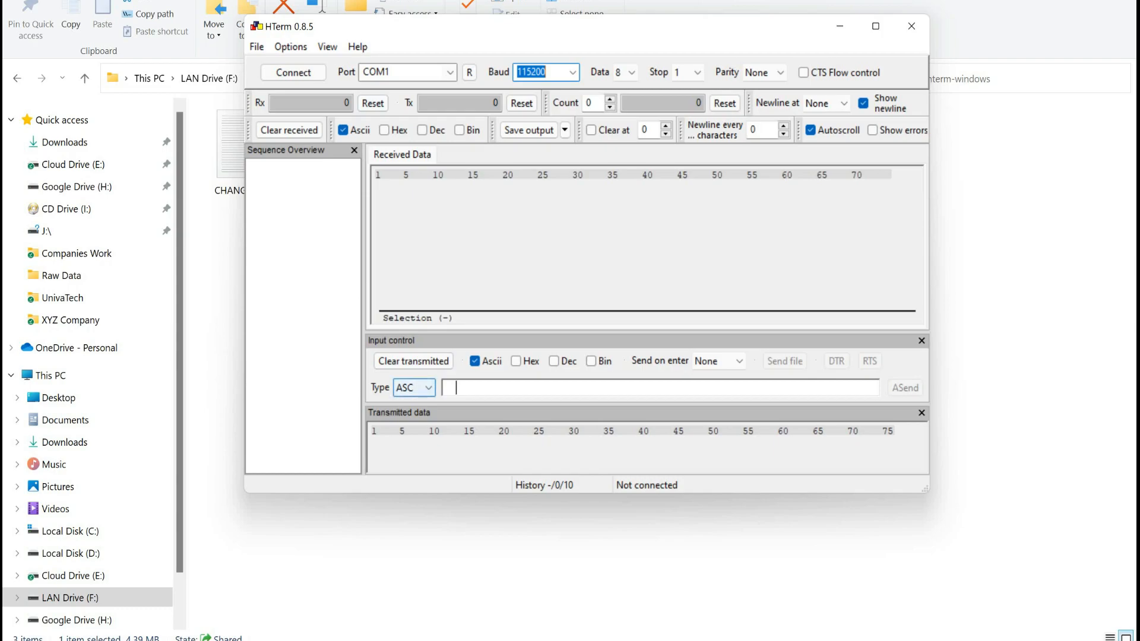
left_click(414, 386)
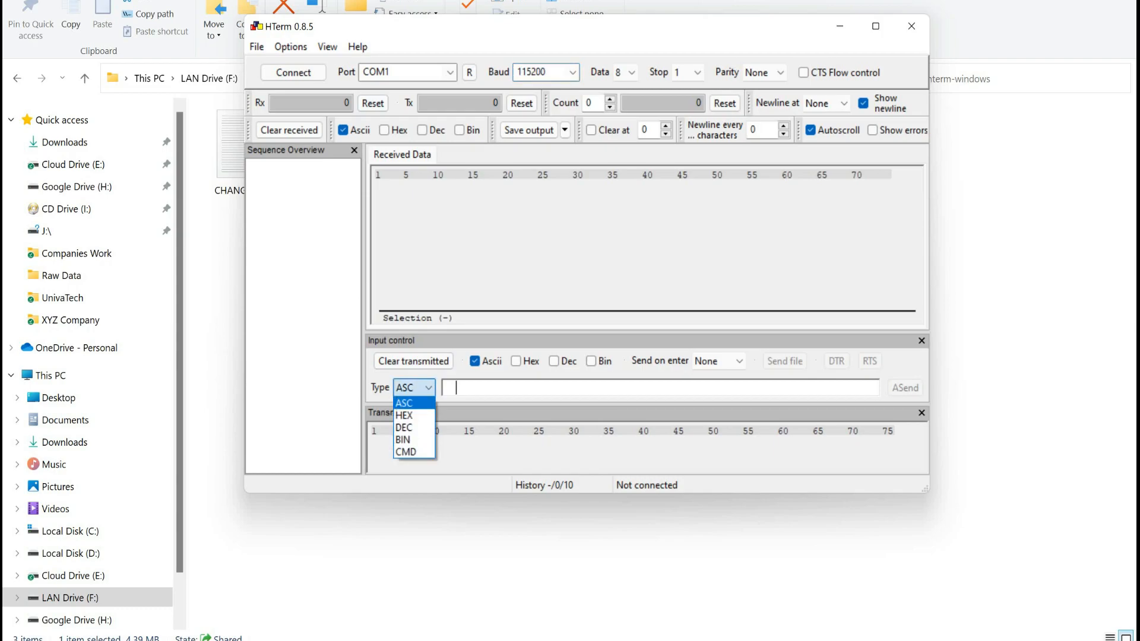
left_click(405, 402)
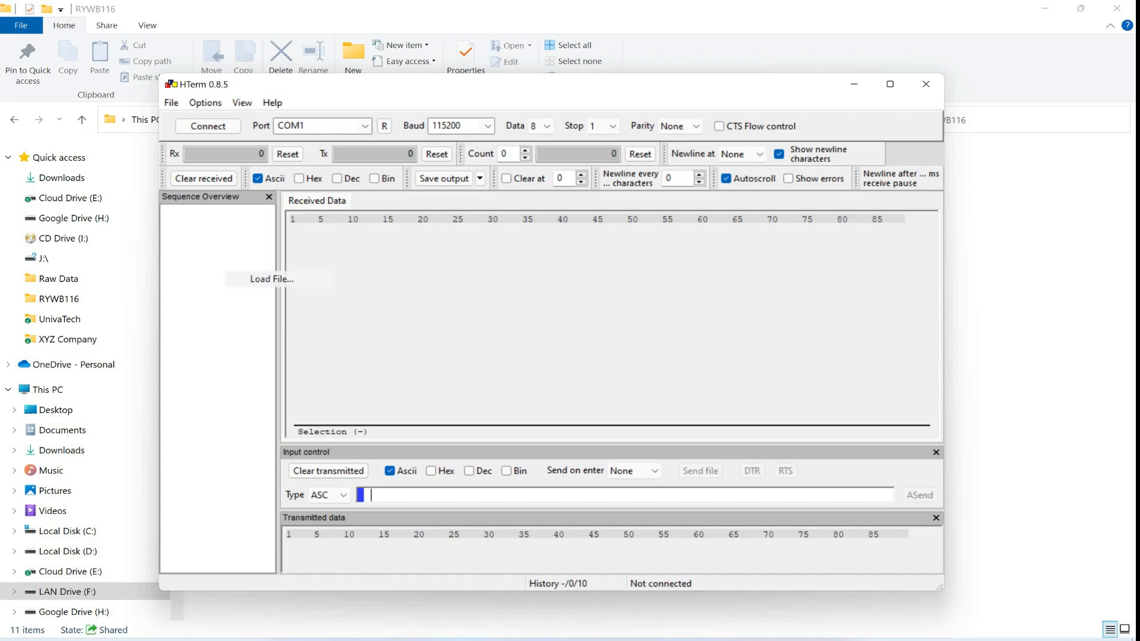
Step: Load the RYWB116 command sequence file into Sequence Overview
left_click(271, 279)
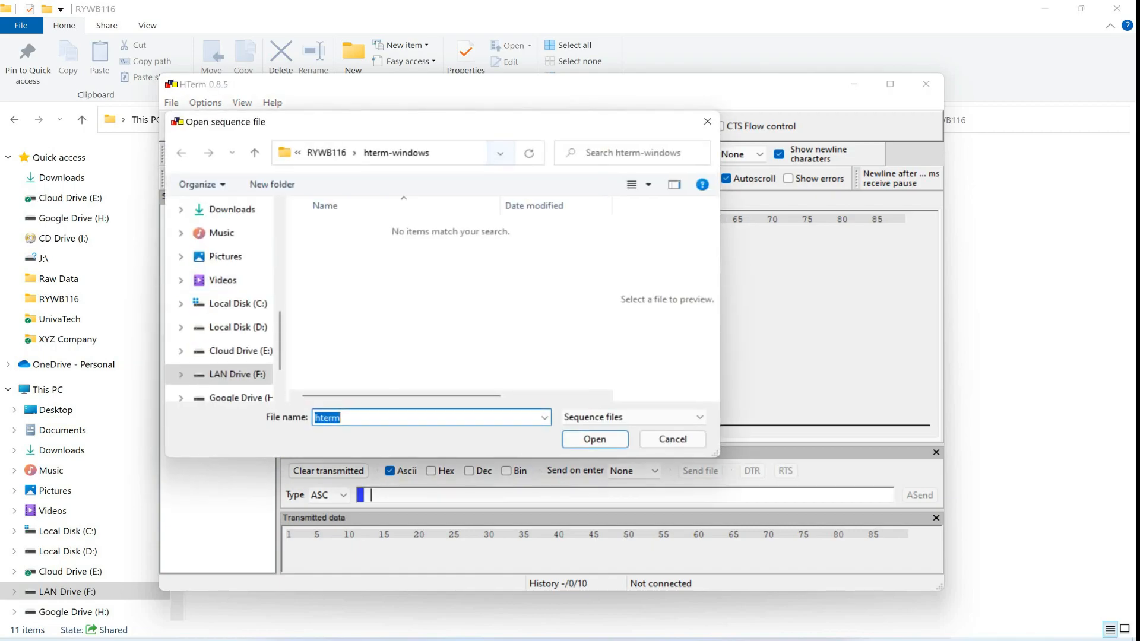
left_click(396, 153)
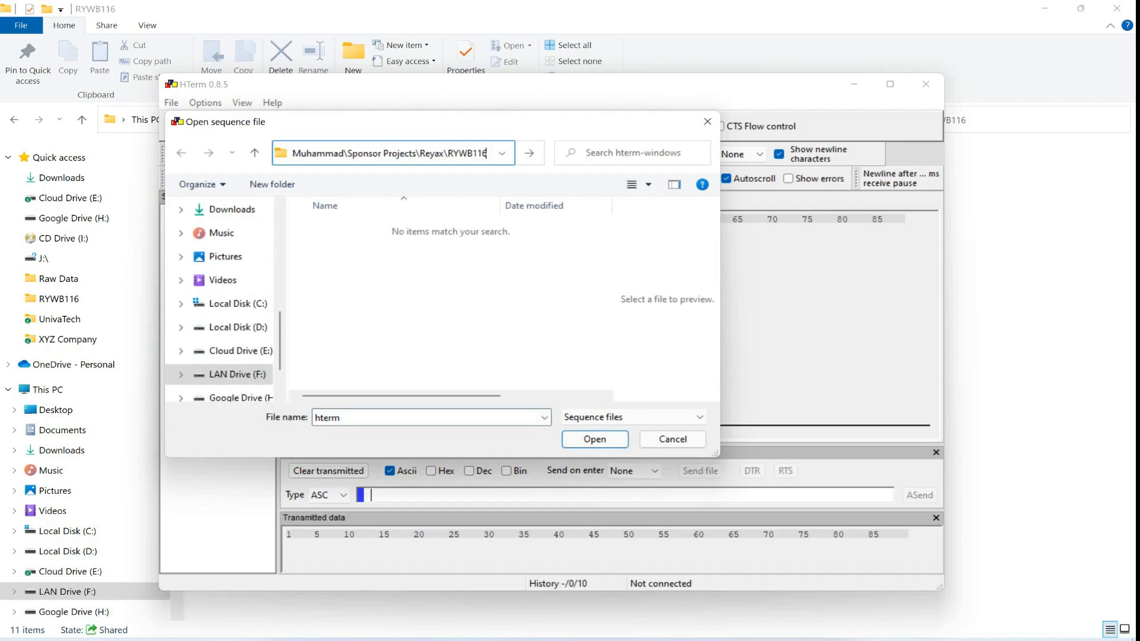
left_click(671, 440)
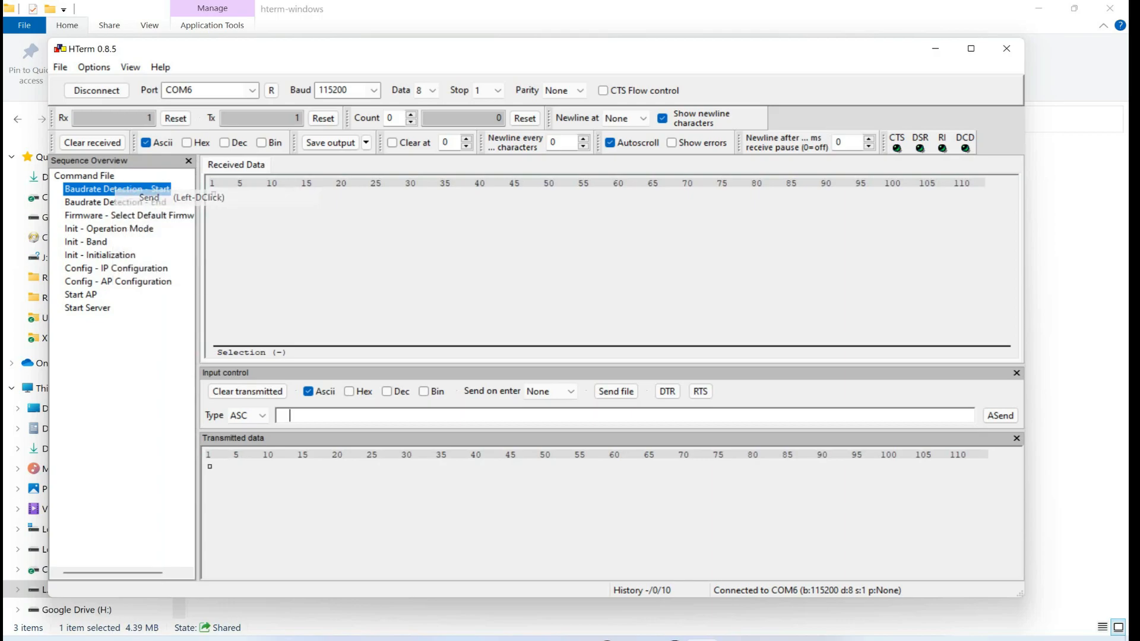
Step: Send 'Baudrate Detection - End' to bring up the REDPINE bootloader menu
left_click(116, 202)
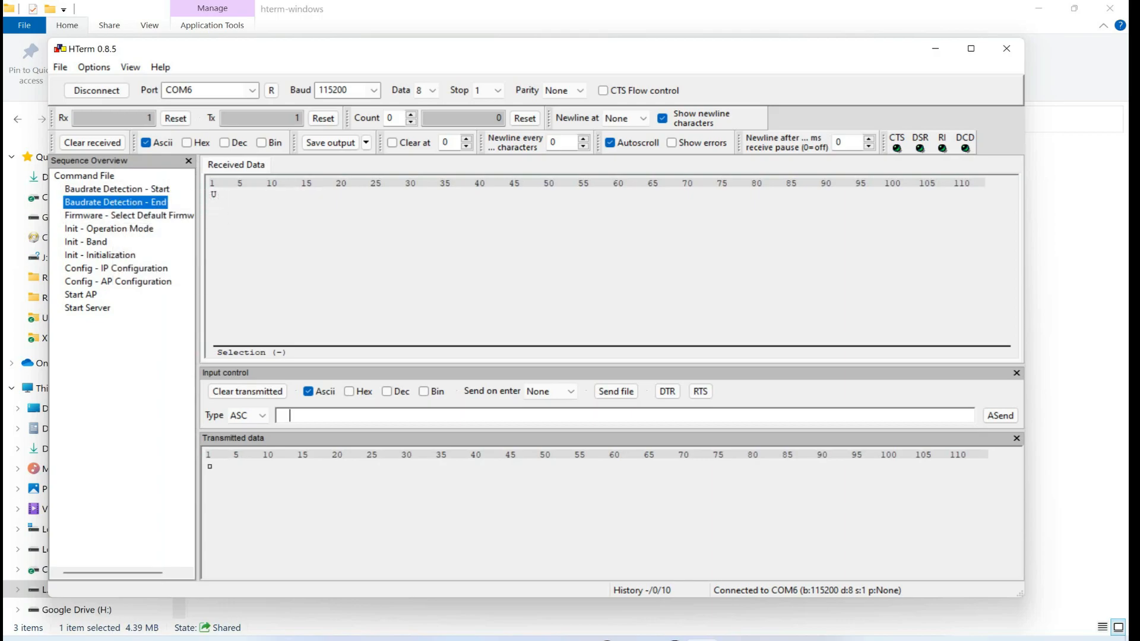
right_click(116, 202)
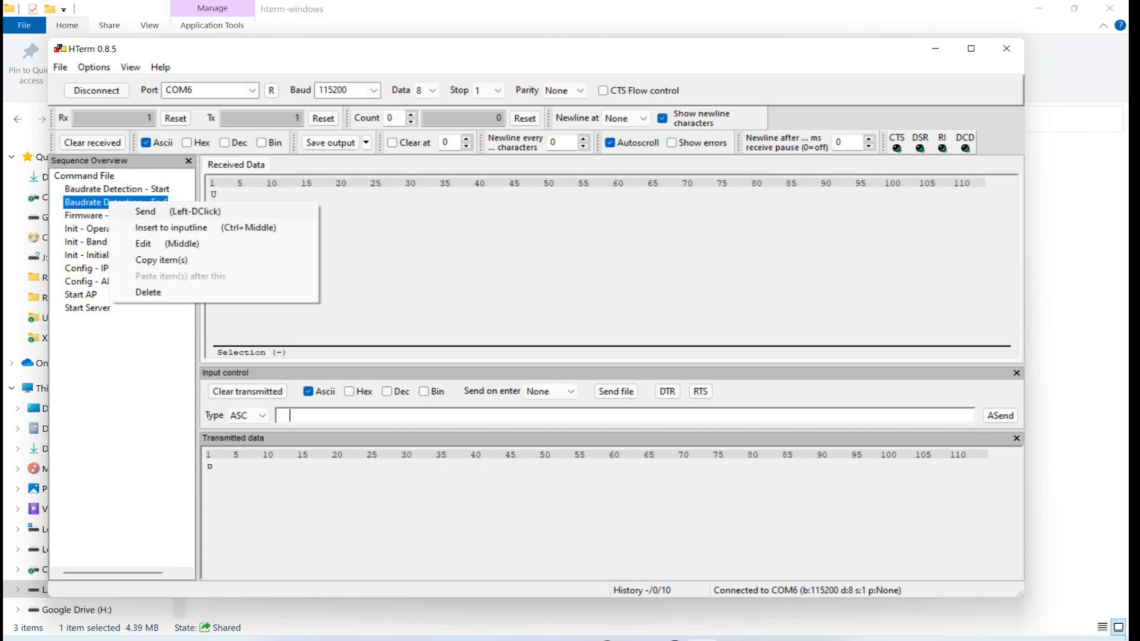
left_click(144, 211)
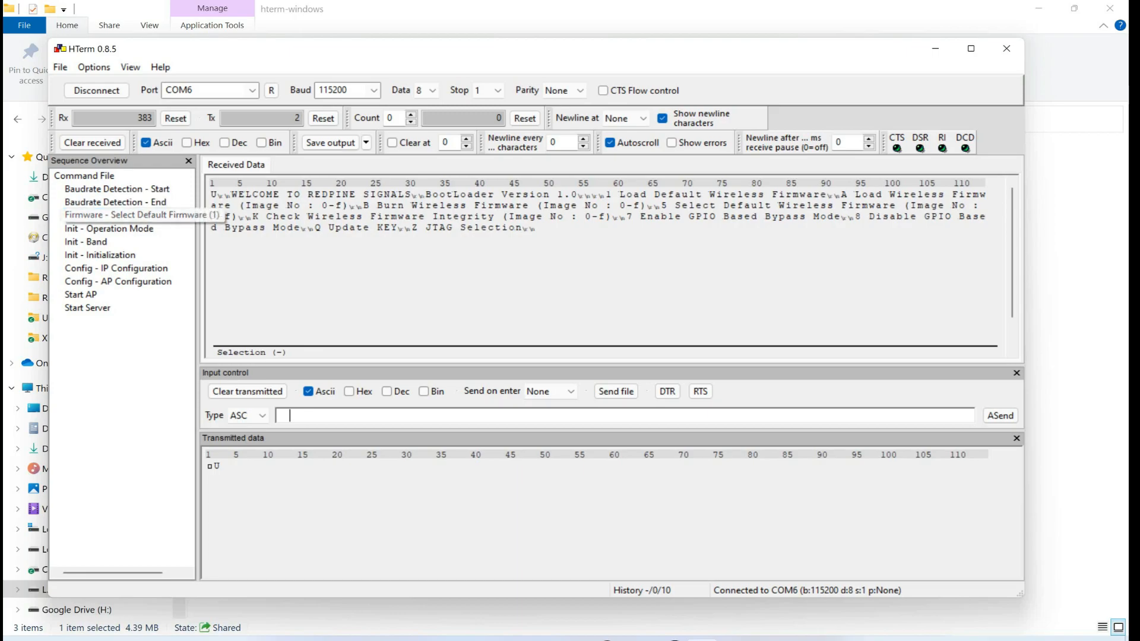
Step: Send 'Firmware - Select Default Firmware' so the module reports Loading Done
right_click(142, 214)
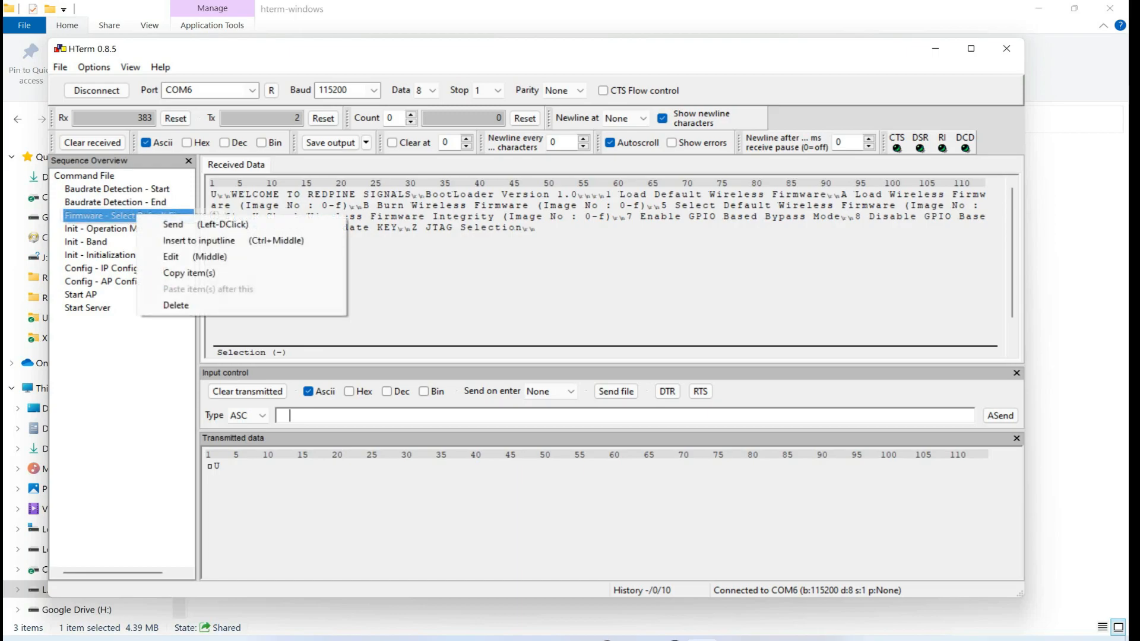
left_click(172, 224)
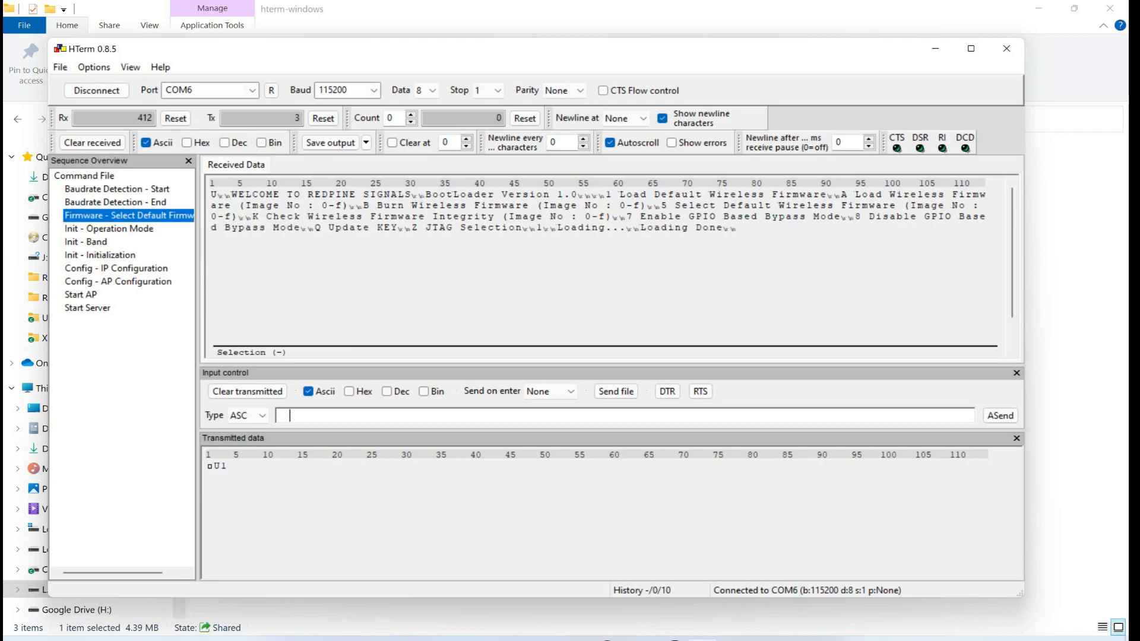
left_click(109, 228)
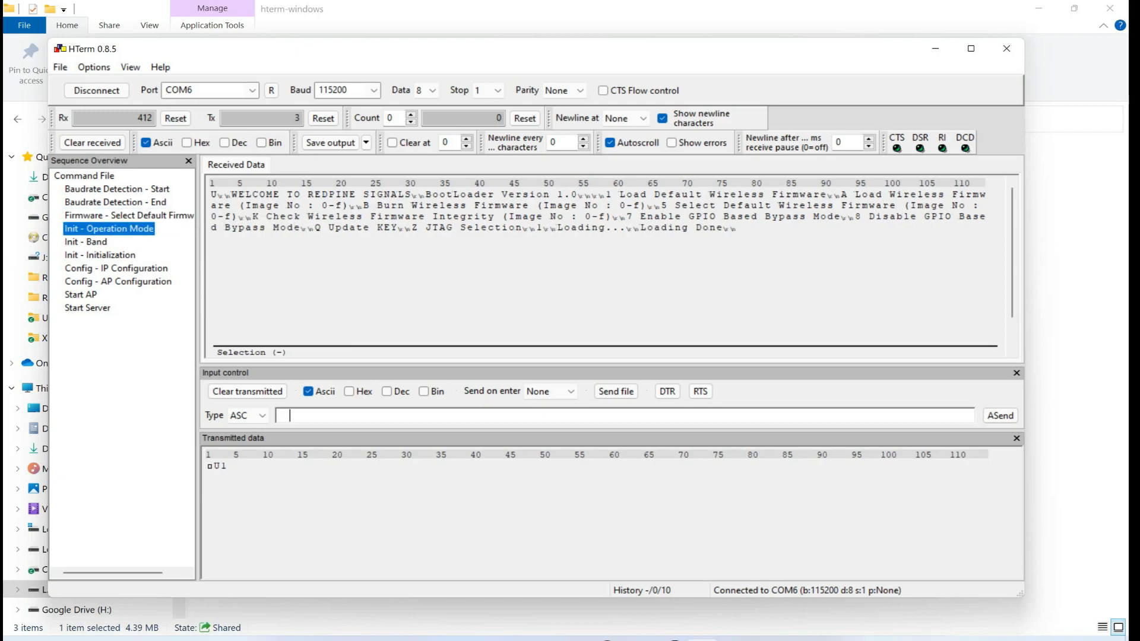
Step: Send Operation Mode, Band, Initialization and IP Configuration commands, getting OK replies
right_click(108, 228)
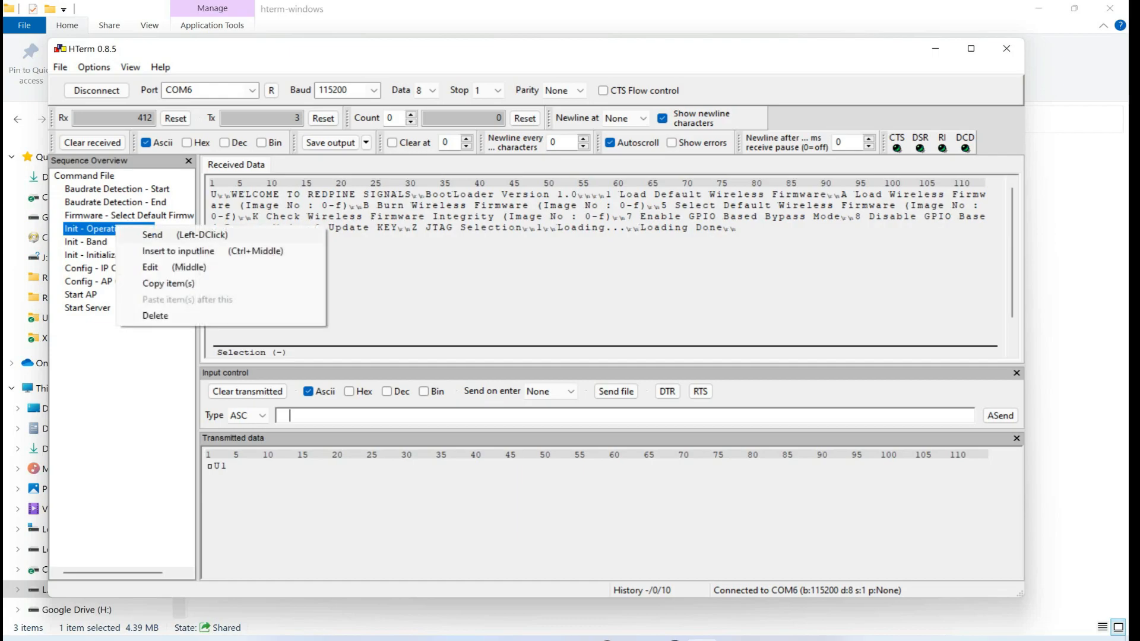
left_click(152, 234)
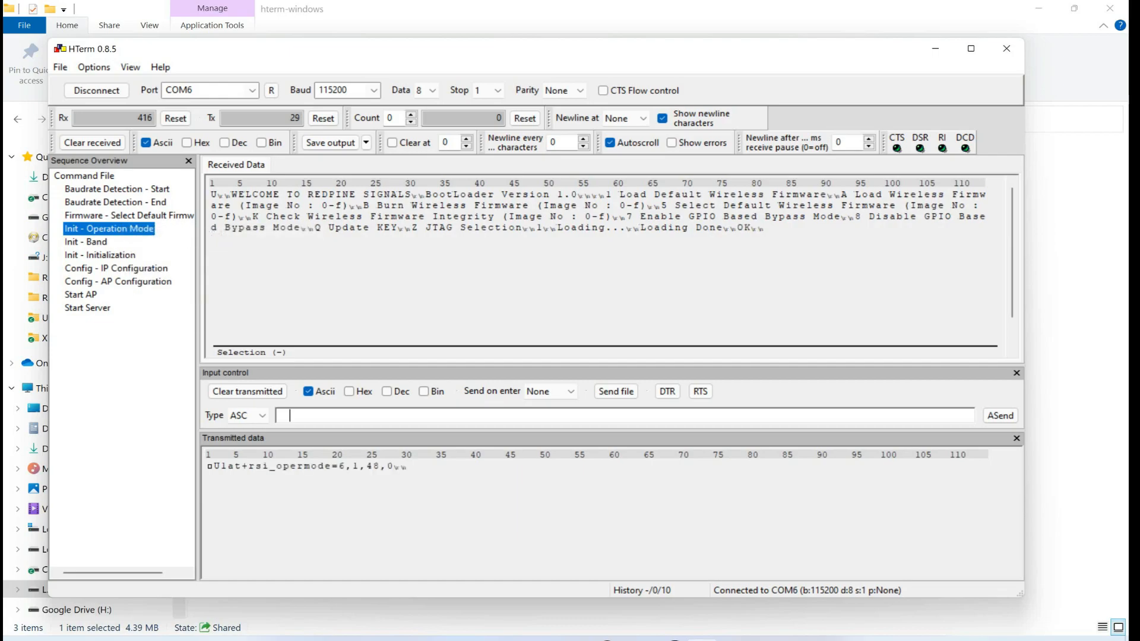
left_click(86, 242)
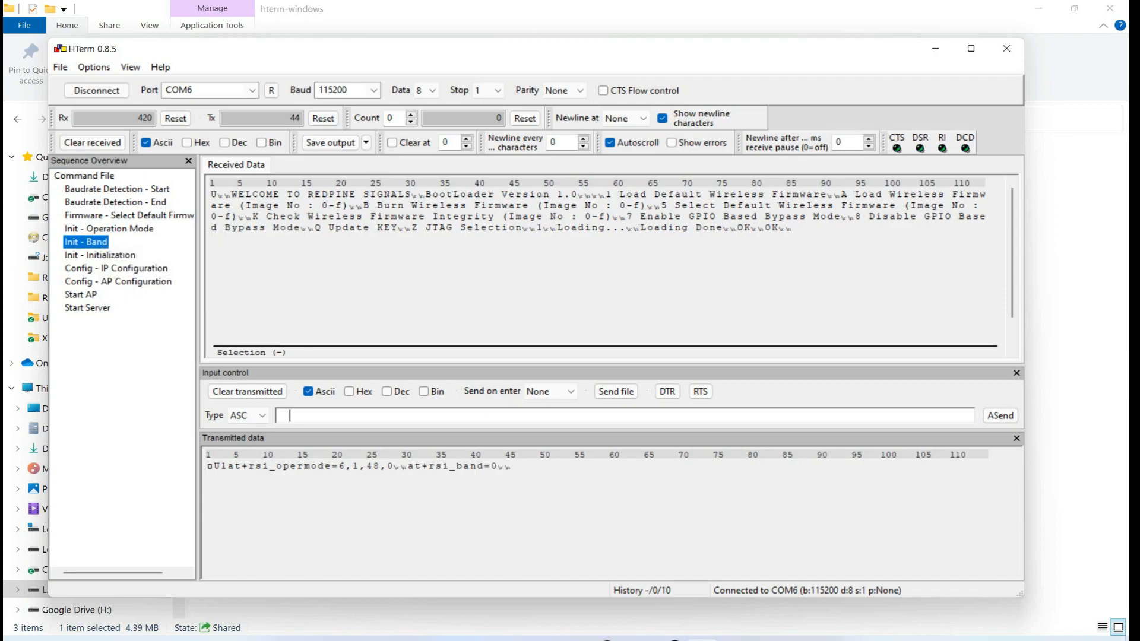
right_click(100, 256)
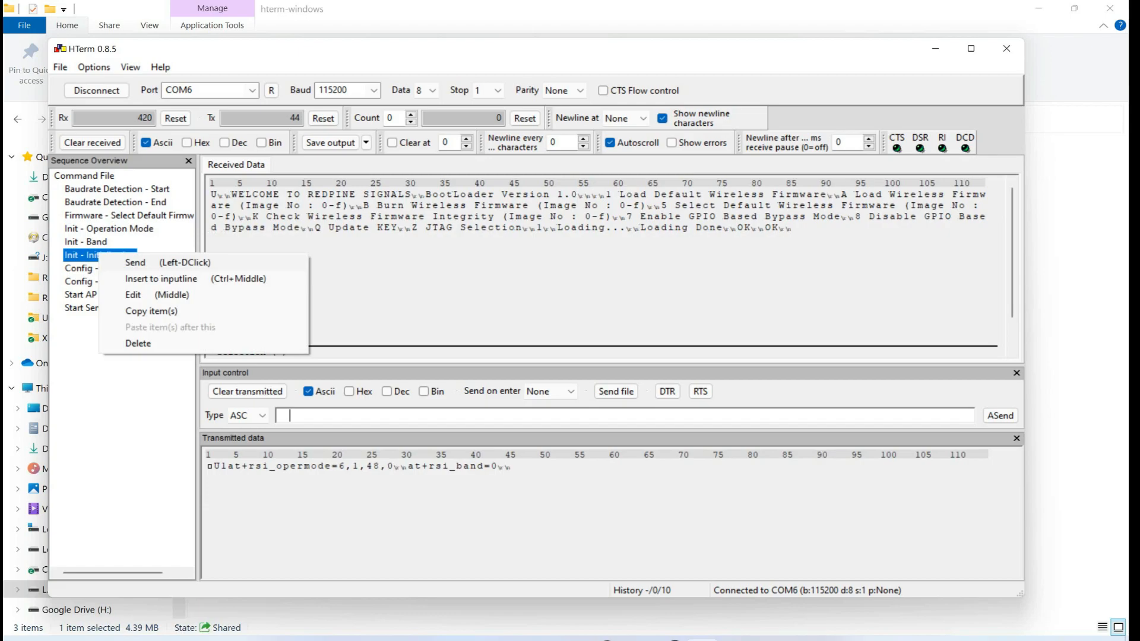
left_click(135, 263)
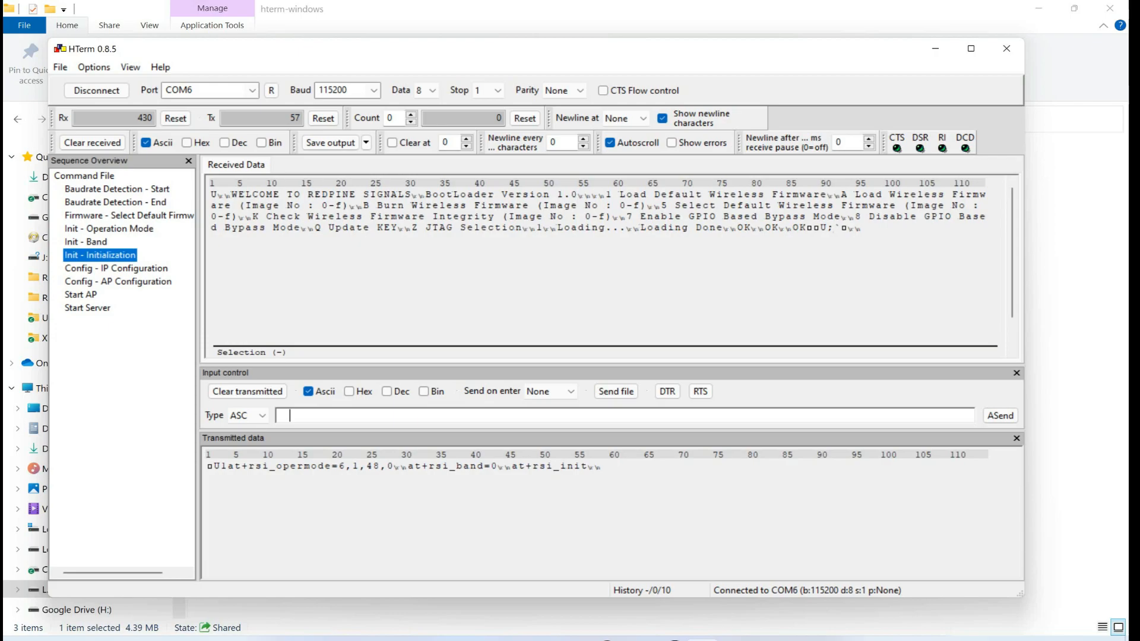
right_click(116, 269)
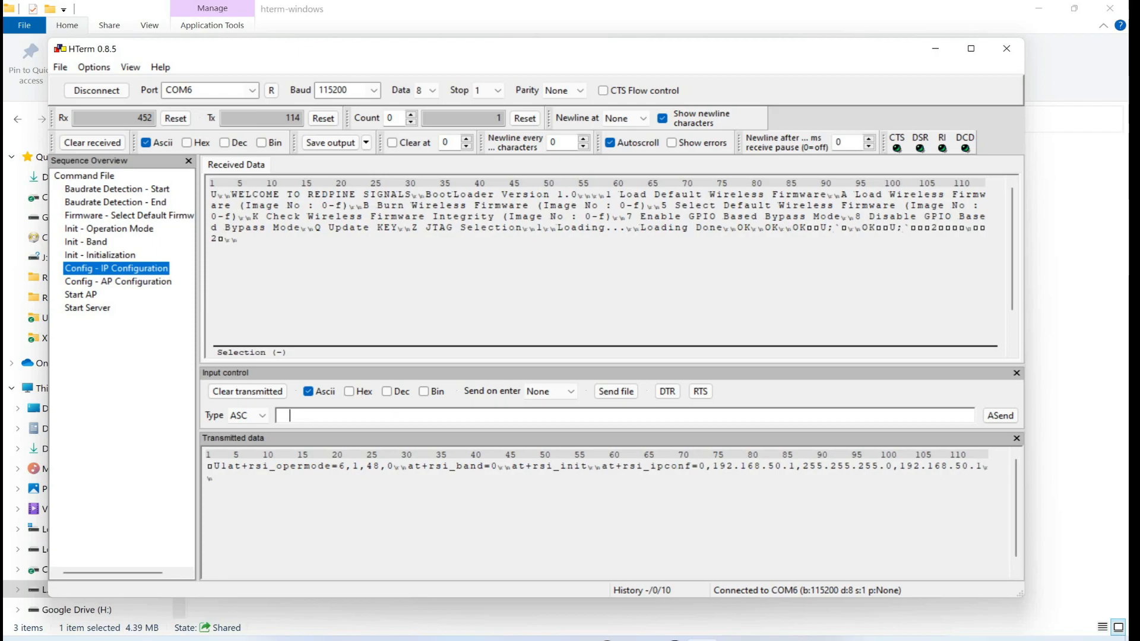
Step: Send the AP Configuration and Start AP commands to bring up the REYAX access point
right_click(118, 281)
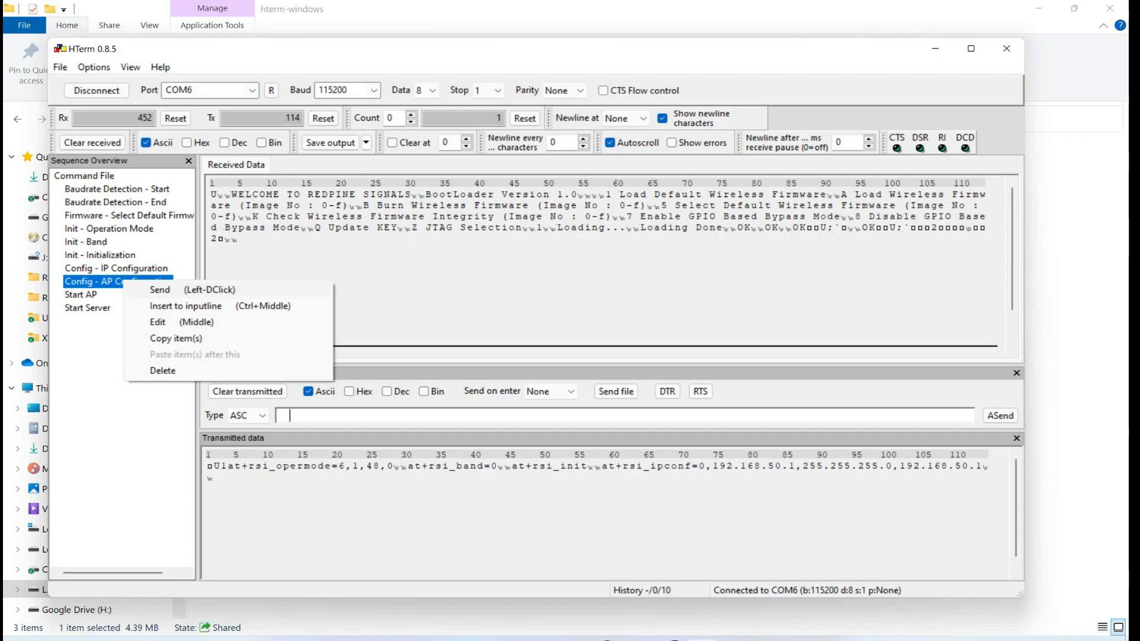
left_click(159, 289)
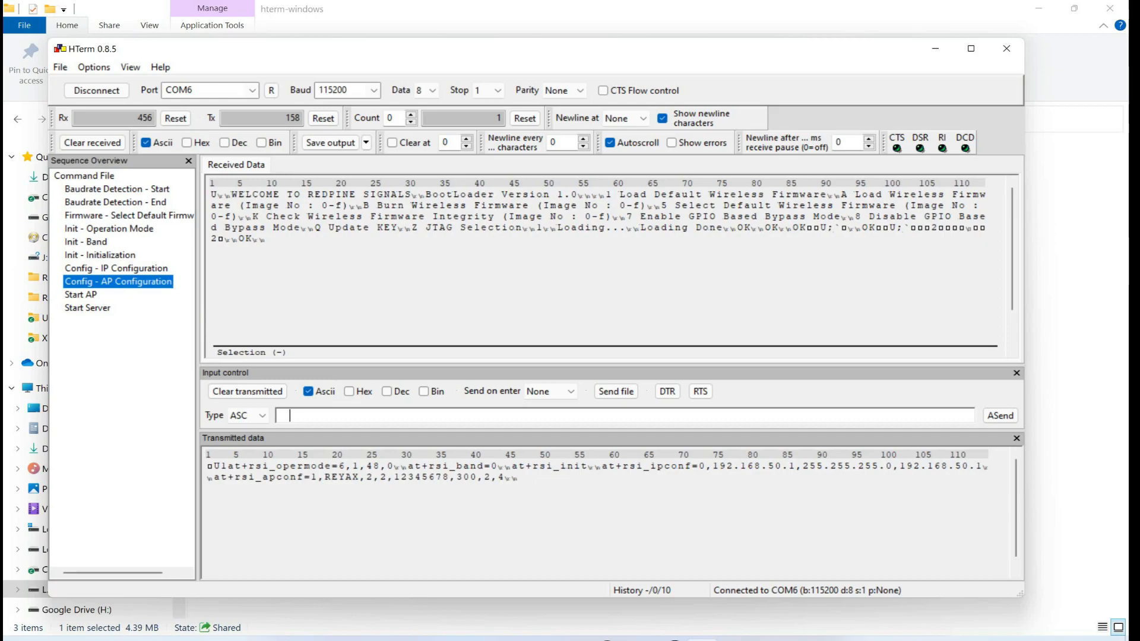
left_click(80, 295)
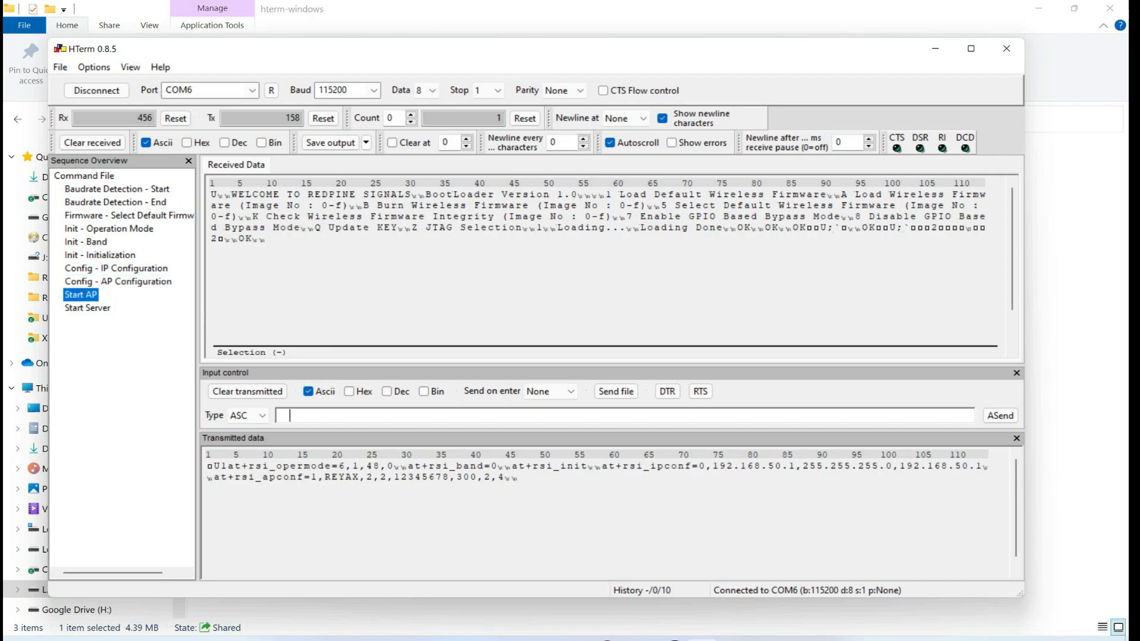
right_click(80, 294)
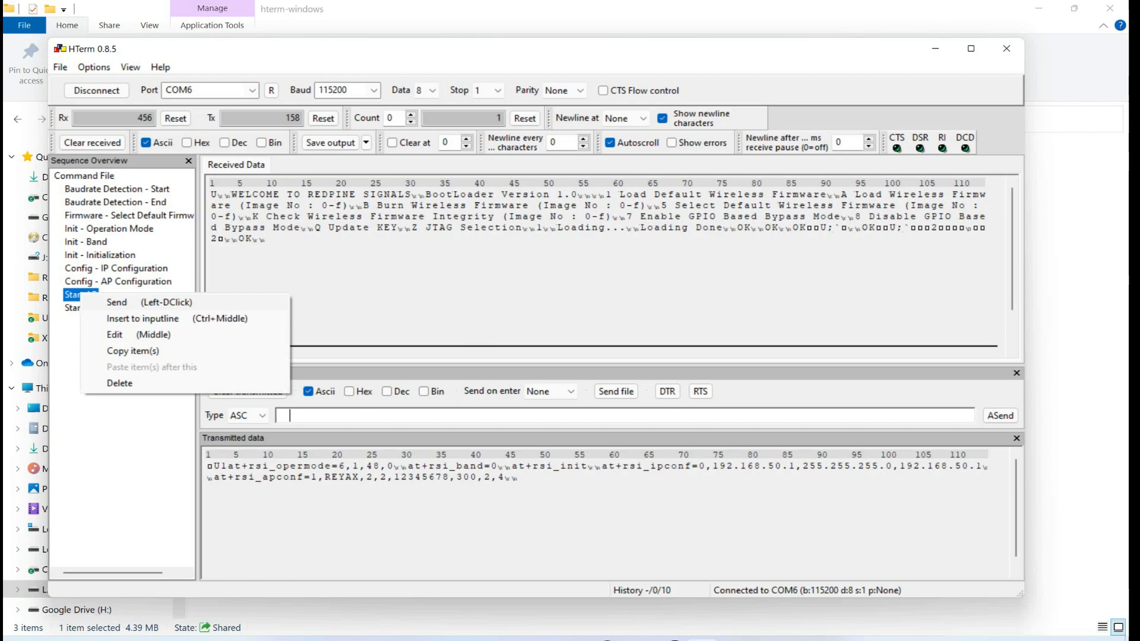
left_click(116, 301)
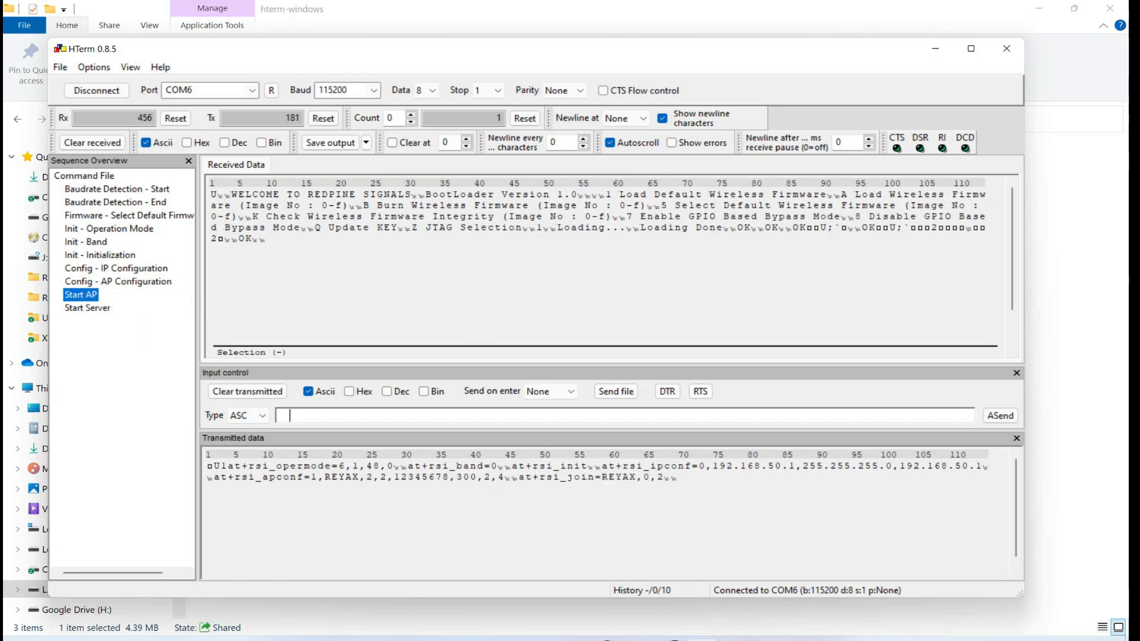
Step: Send the Start Server command for a TCP server on port 5001
left_click(87, 308)
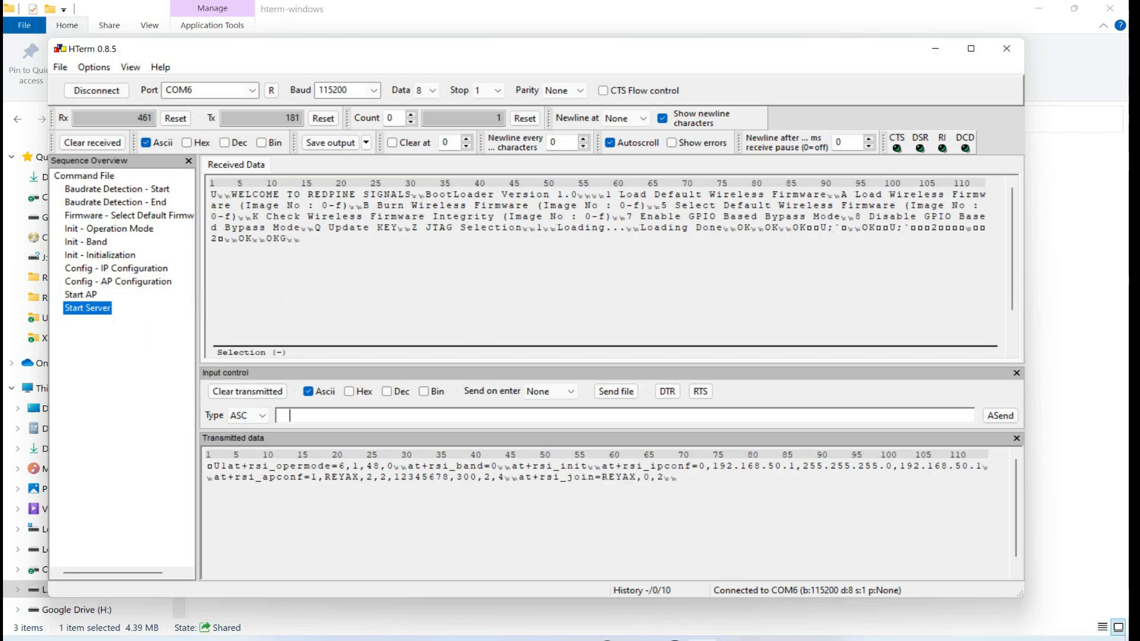
right_click(87, 308)
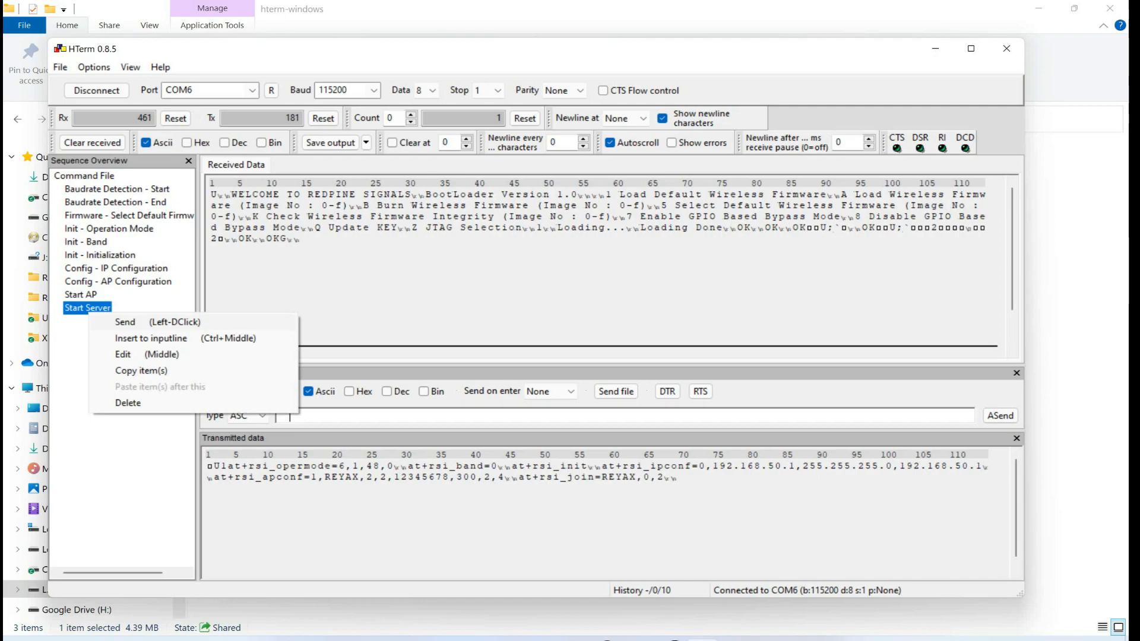
left_click(124, 321)
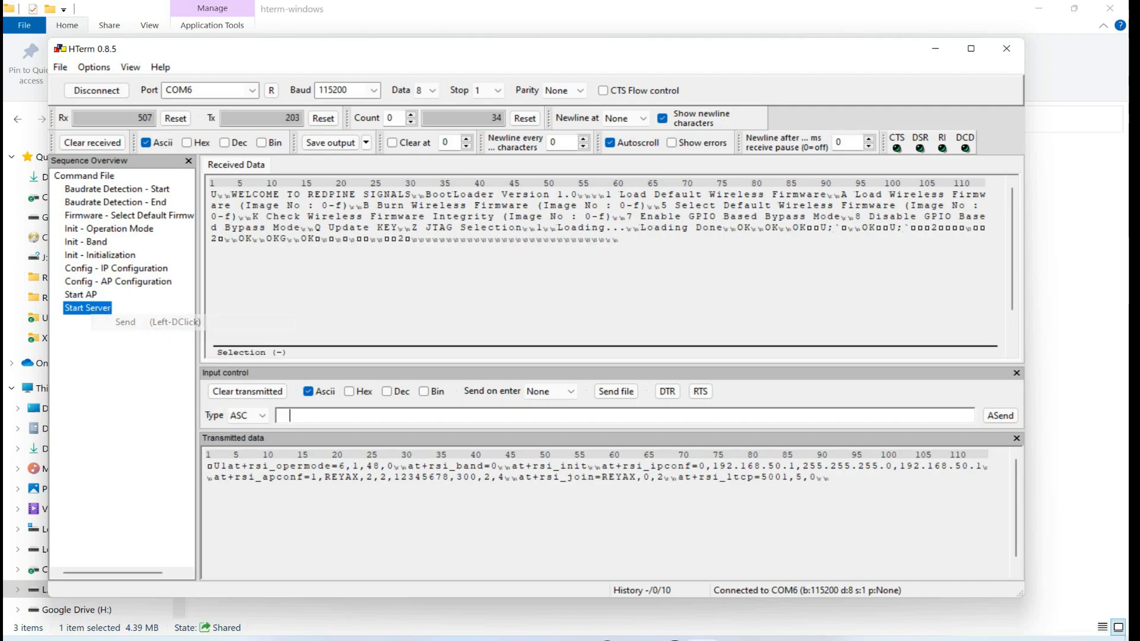